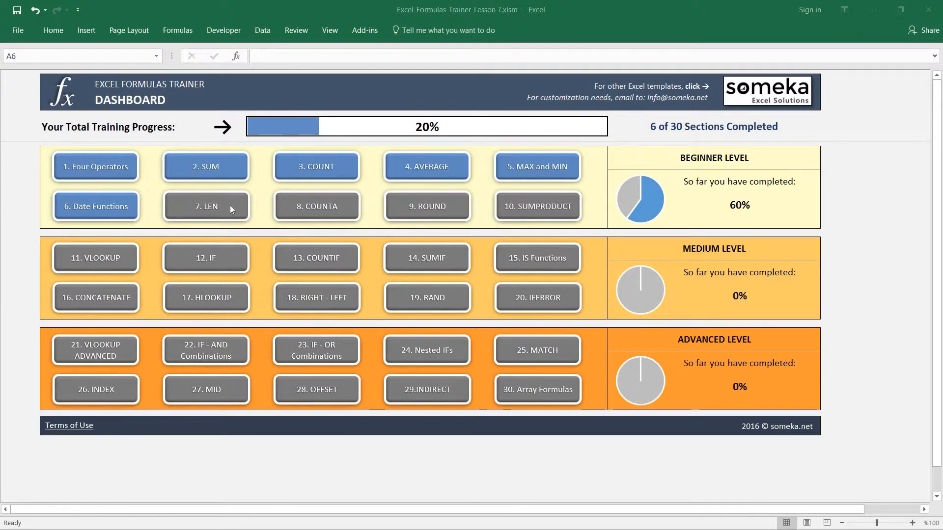
Launch the Beginner 7 LEN Function lesson from the Dashboard's '7. LEN' button
left_click(205, 206)
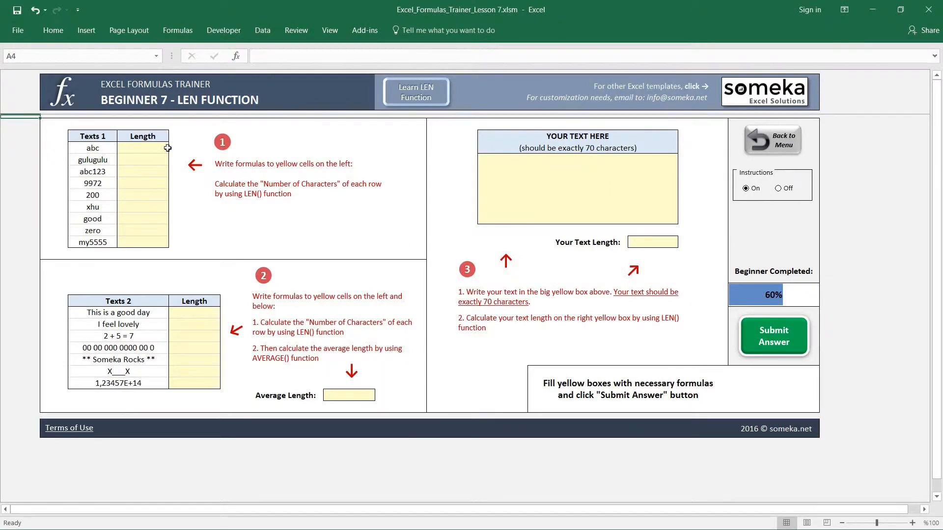
mouse_move(143, 148)
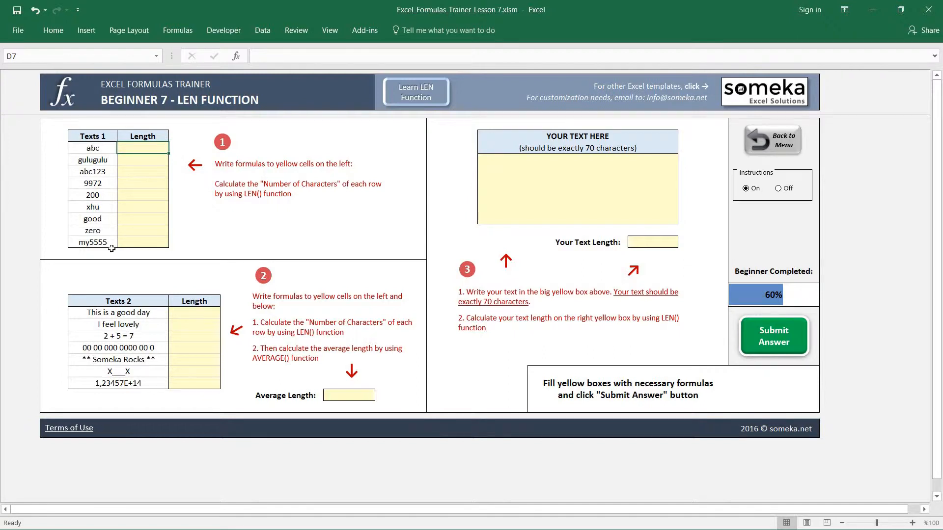
mouse_move(183, 101)
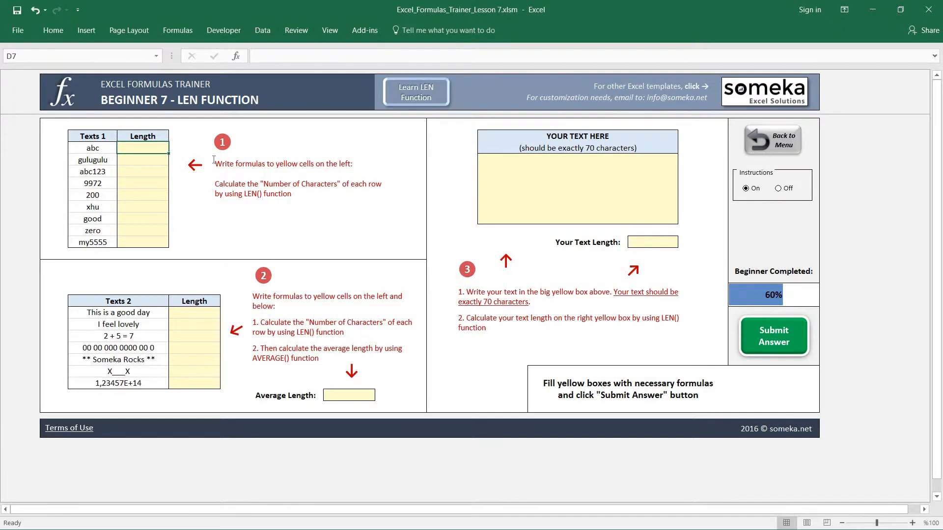
Compute LEN of each Texts 1 entry in D7:D15, giving 3, 8, 6, 4, 3, 3, 4, 4, 6
type("=l")
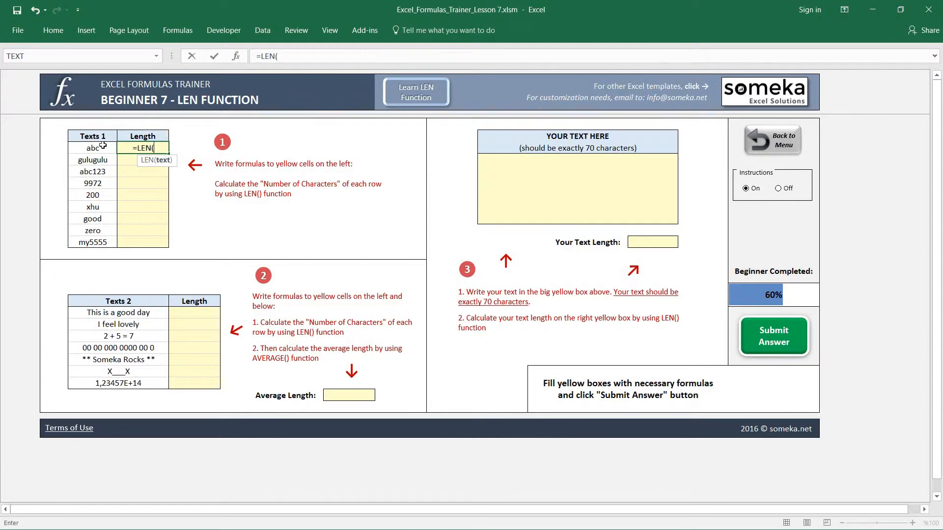
left_click(92, 148)
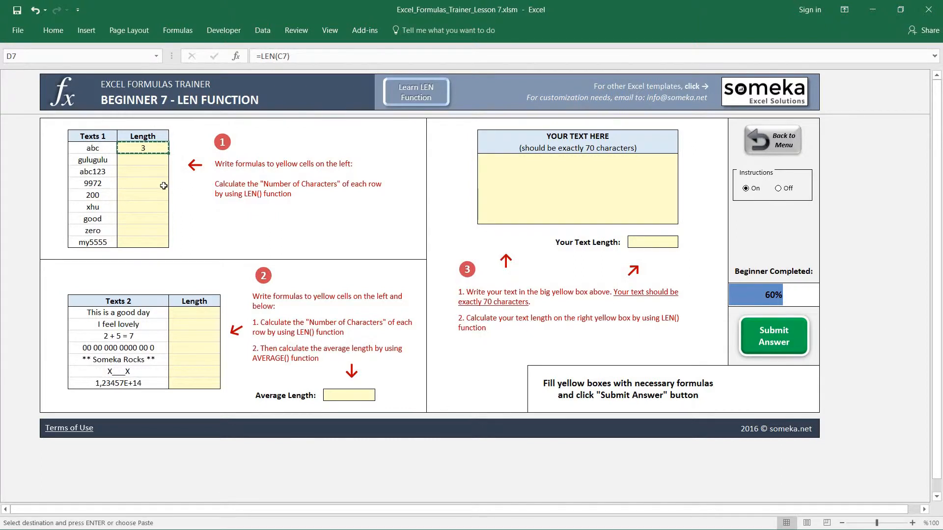
left_click_drag(142, 159, 142, 242)
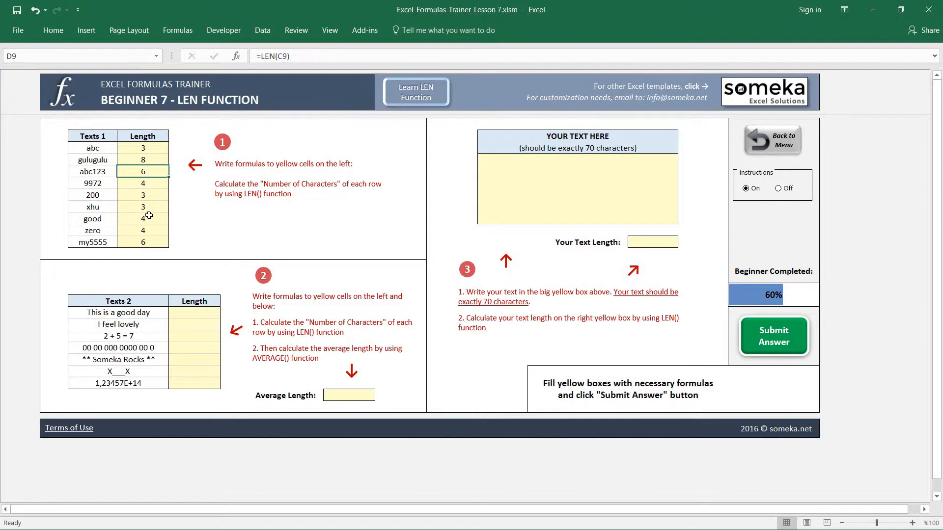
mouse_move(95, 182)
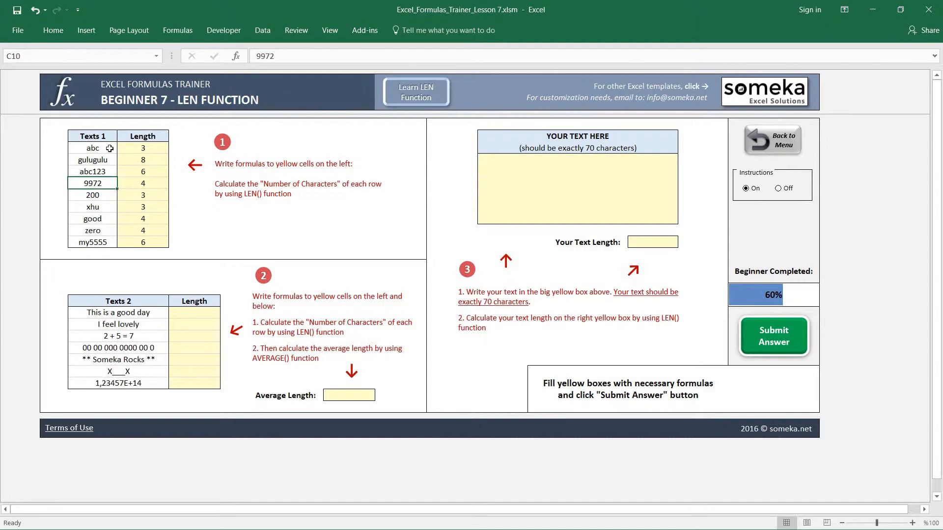
left_click(92, 148)
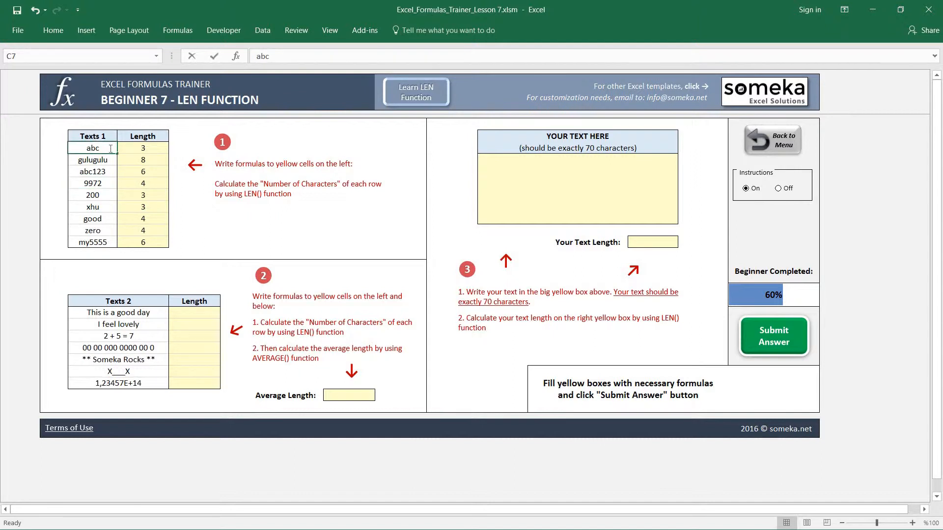
double_click(93, 149)
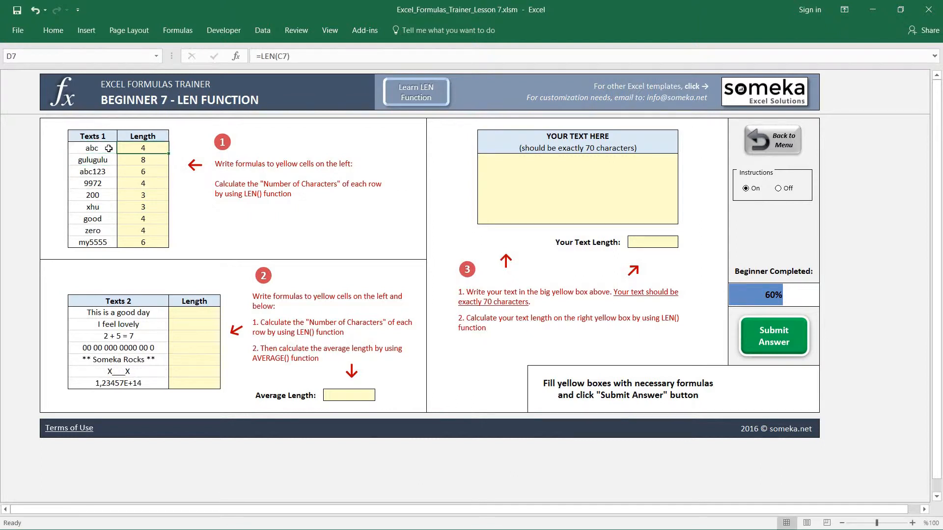
left_click(92, 148)
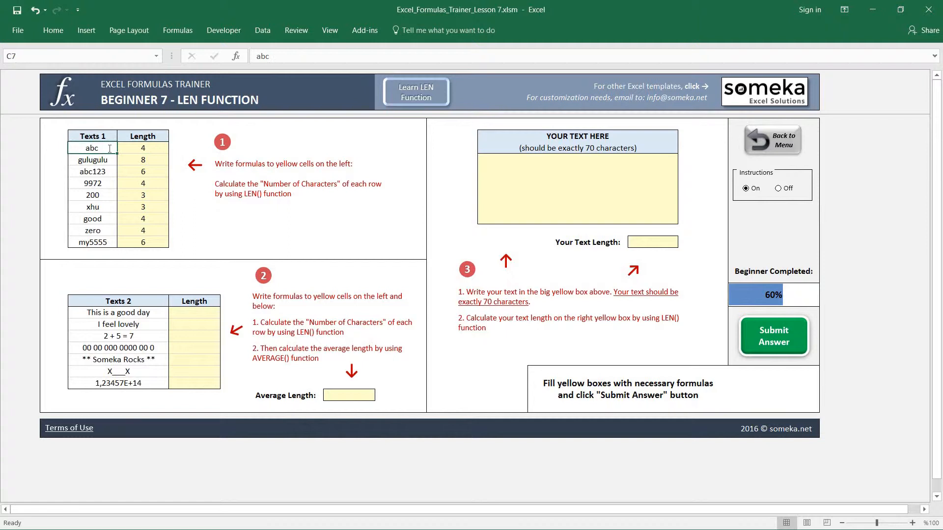
left_click(93, 161)
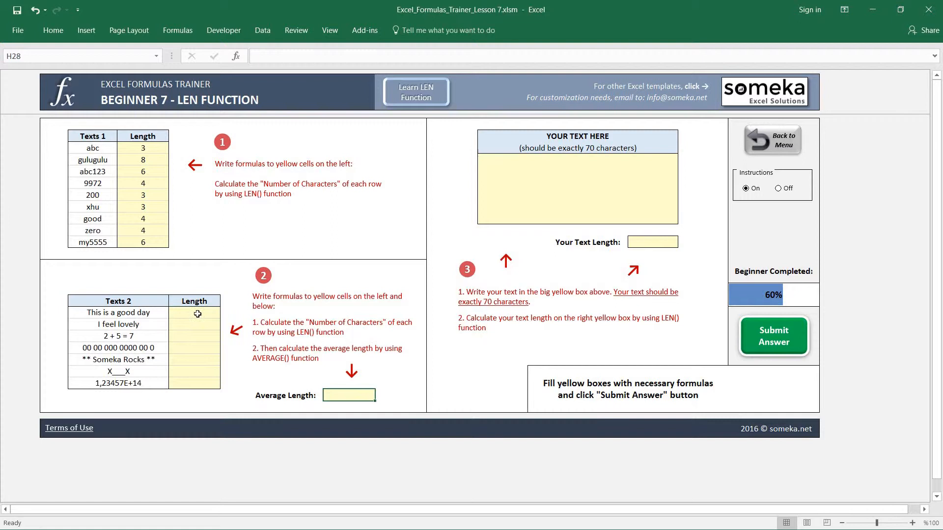
Compute LEN of each Texts 2 entry in E21:E27, giving 18, 13, 9, 19, 18, 5, 15
left_click(193, 313)
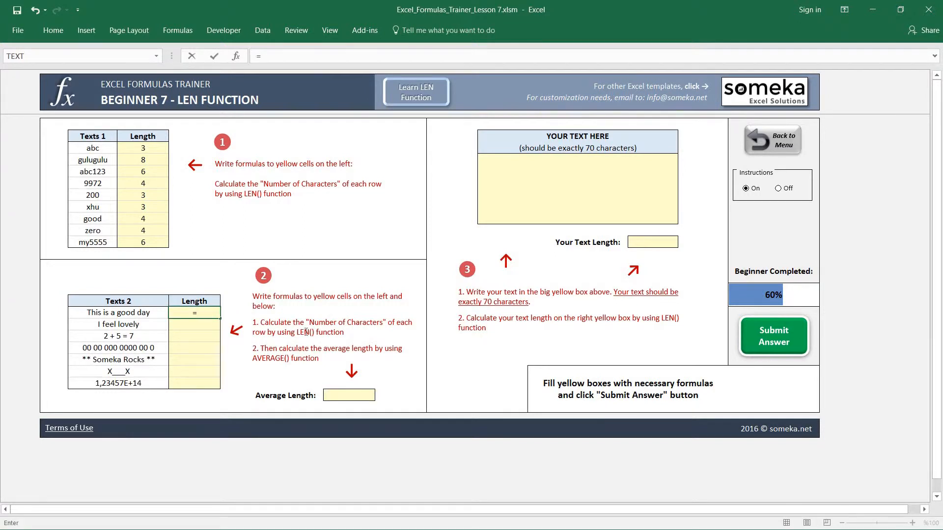
type("=LEN(C21")
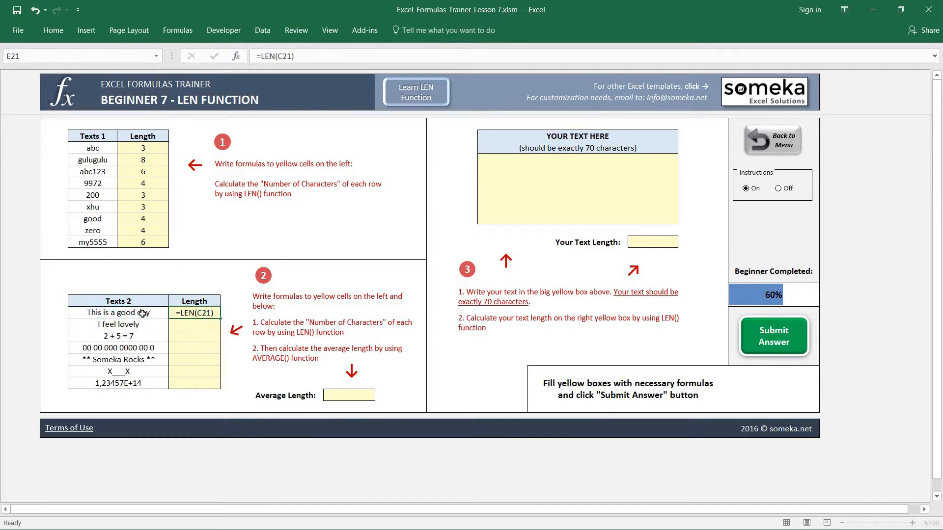
left_click_drag(194, 313, 193, 372)
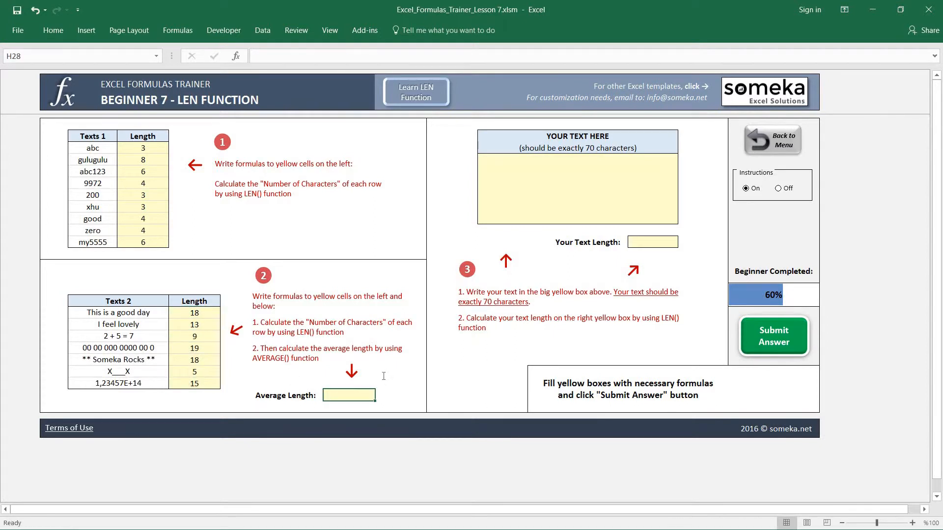
Enter =AVERAGE(E21:E27) in H28 so Average Length shows 13,9
type("=averahg")
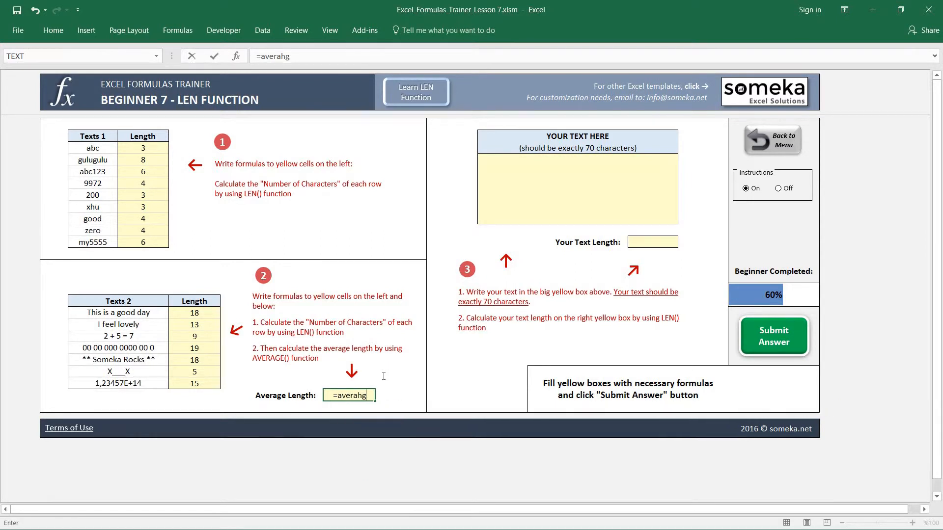
type("avera")
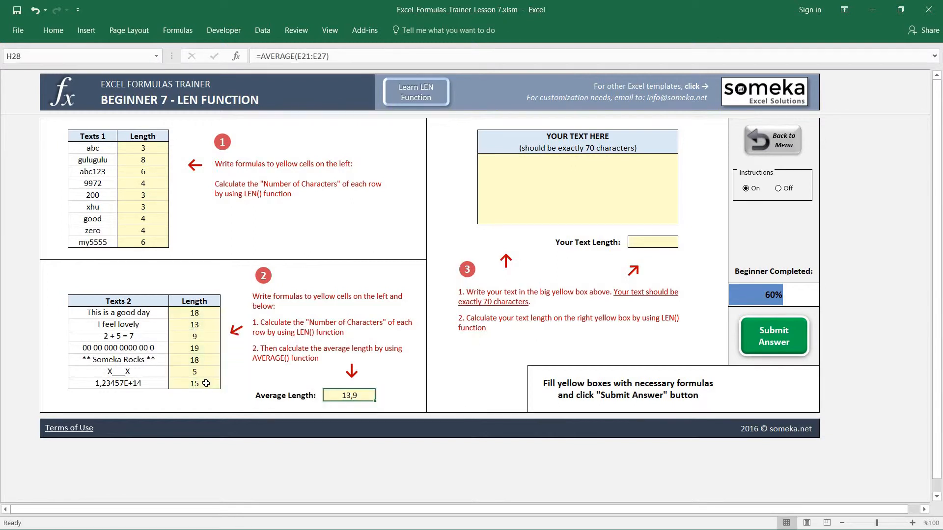
mouse_move(561, 262)
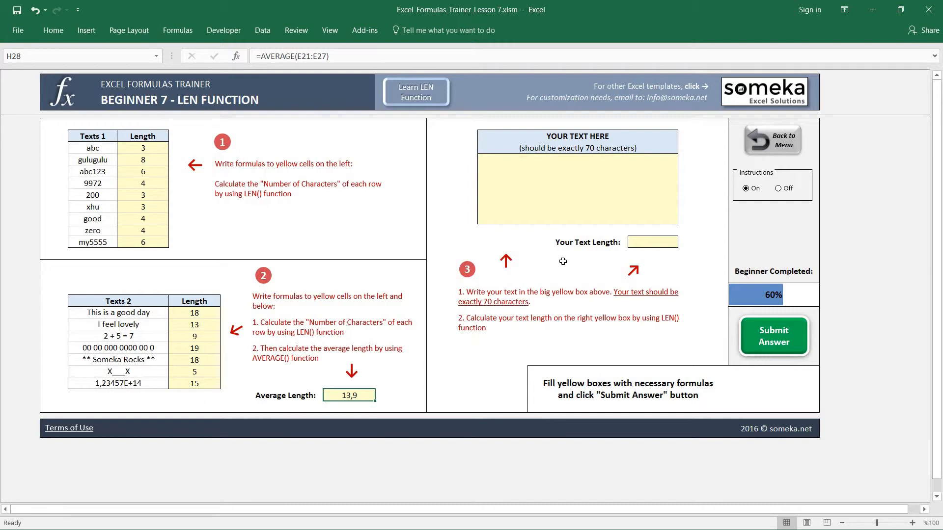
mouse_move(610, 178)
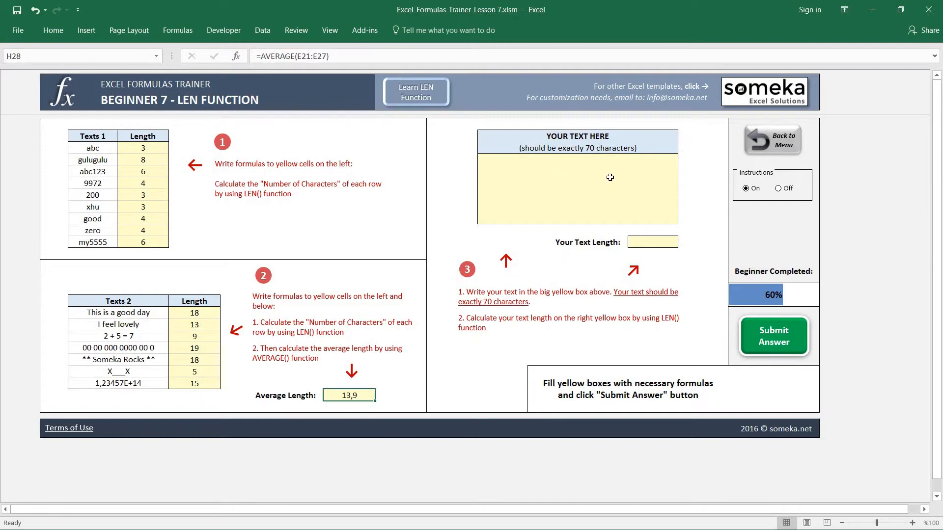
Enter =LEN(K8) in N15 so Your Text Length tracks the big text box, showing 0
left_click(599, 193)
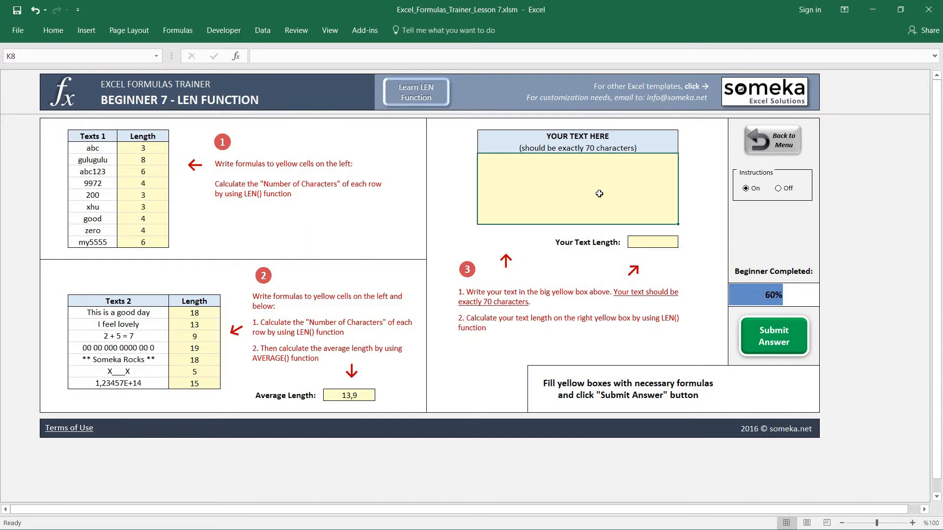
mouse_move(657, 243)
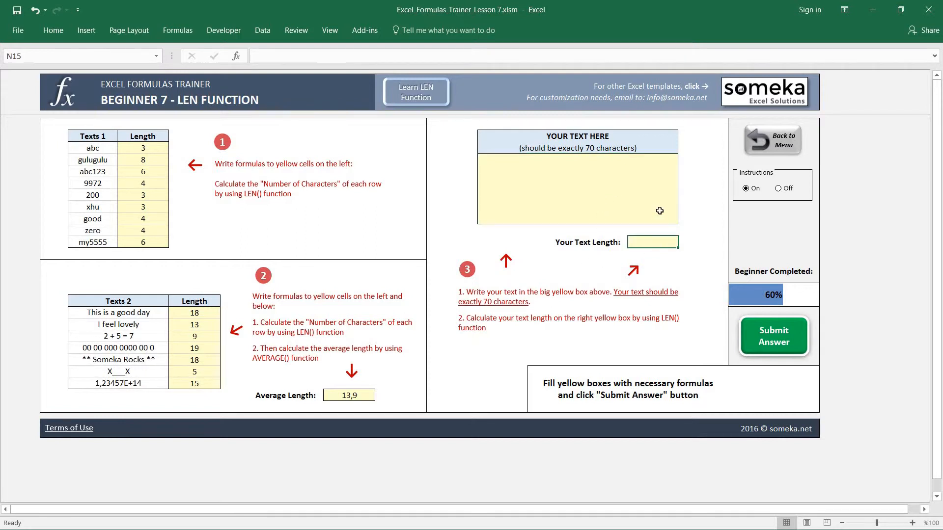
type("=len")
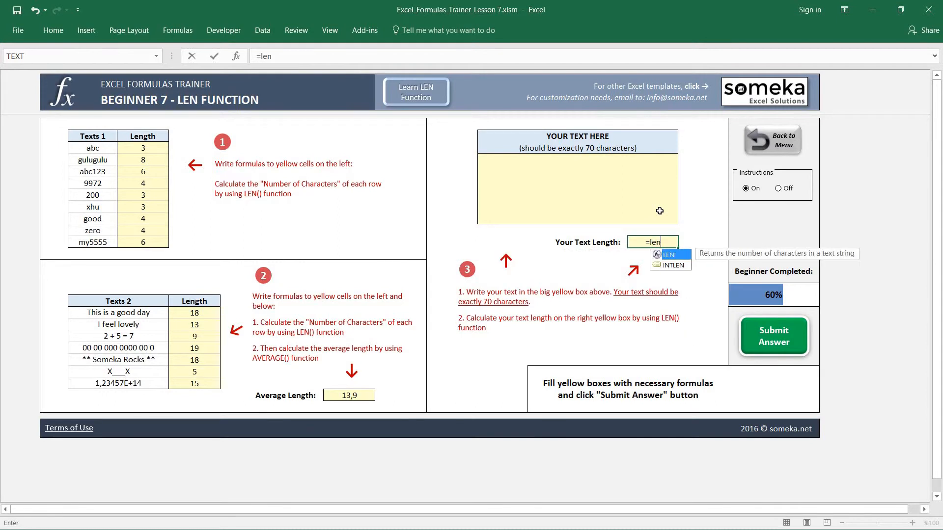
left_click(576, 188)
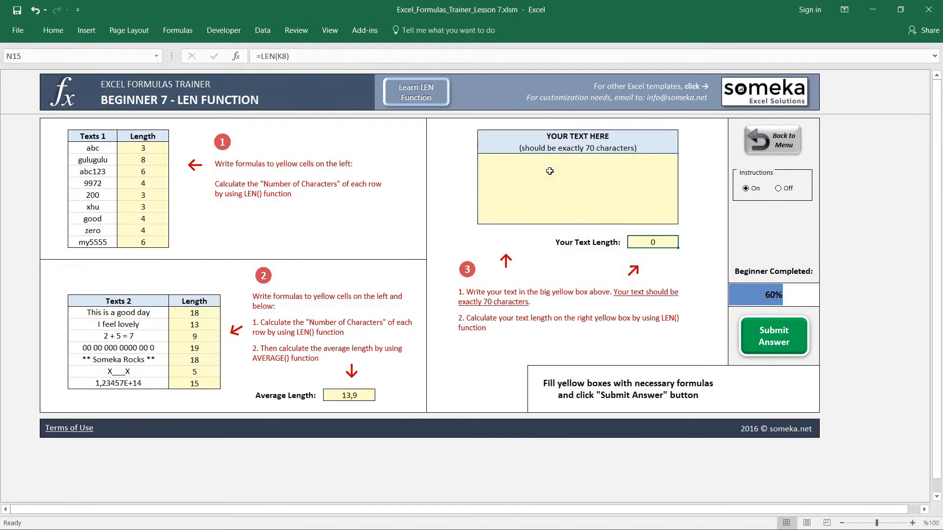
left_click(574, 184)
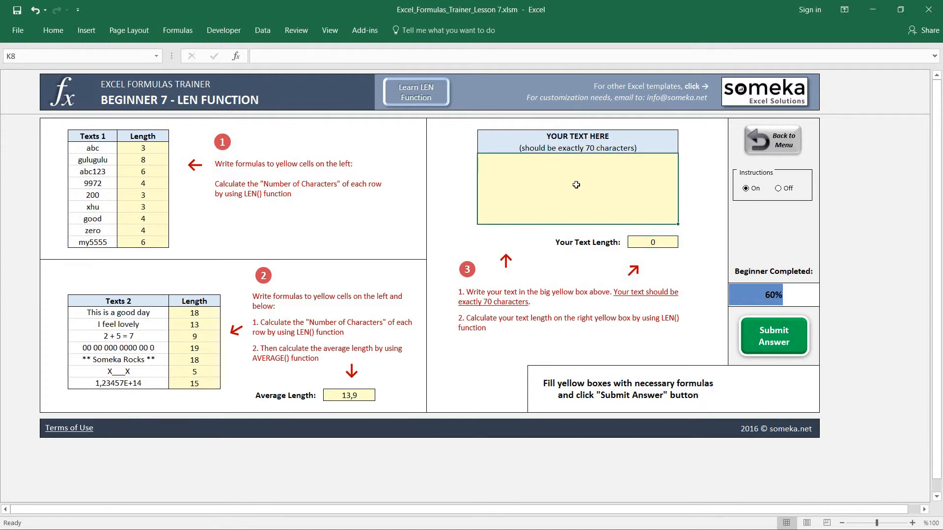
Fill K8 with 'huhuhuhu huh...' words totalling 70 characters, confirming N15 reads 70
left_click(576, 188)
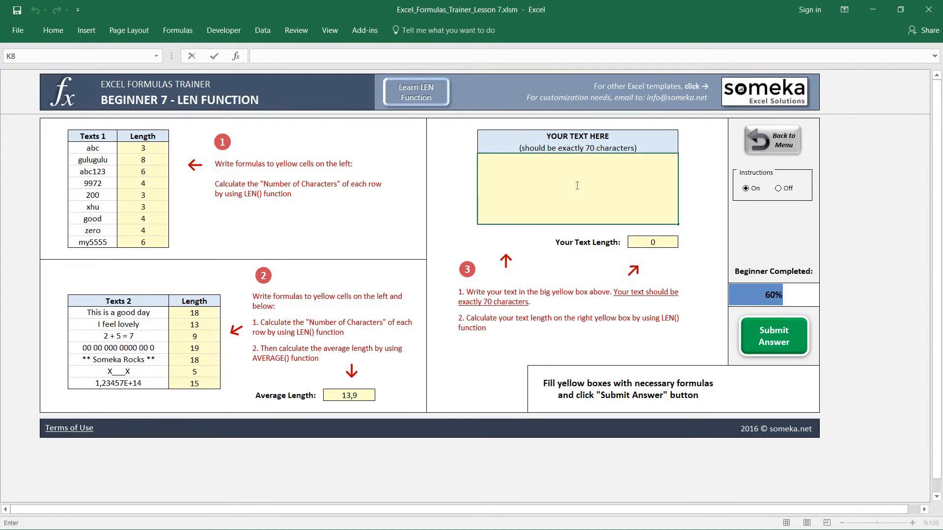
type("huhuhuhu huhuhuh huhuhuhu huhu")
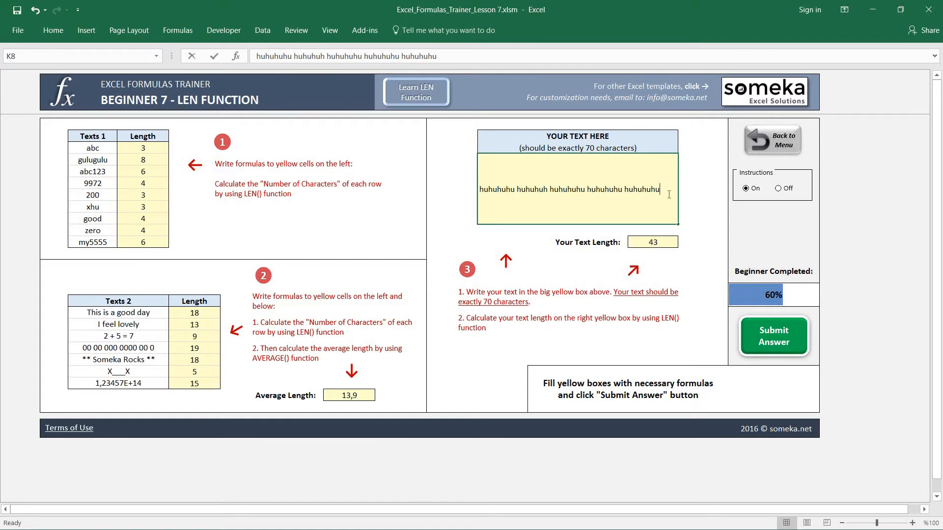
type("huhuhu huhuhuh huu")
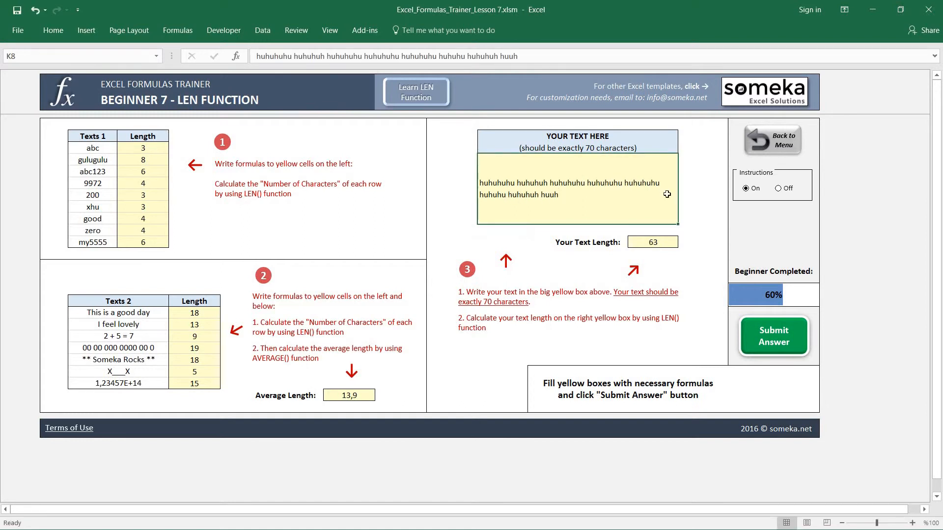
type("huhuh h")
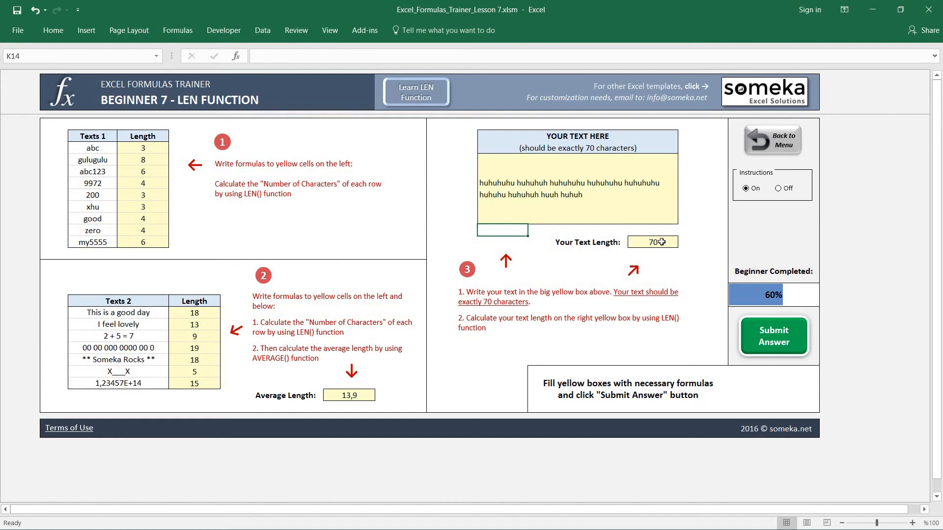
left_click(652, 242)
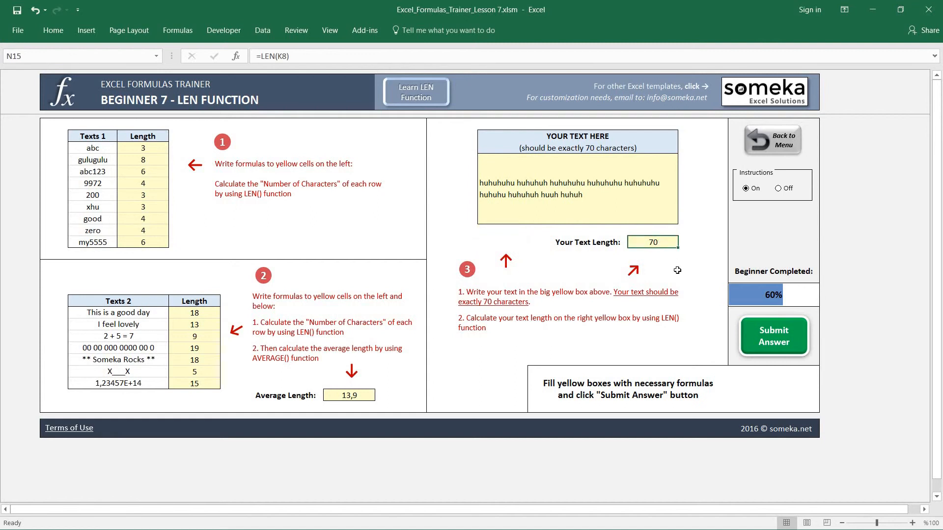
mouse_move(765, 339)
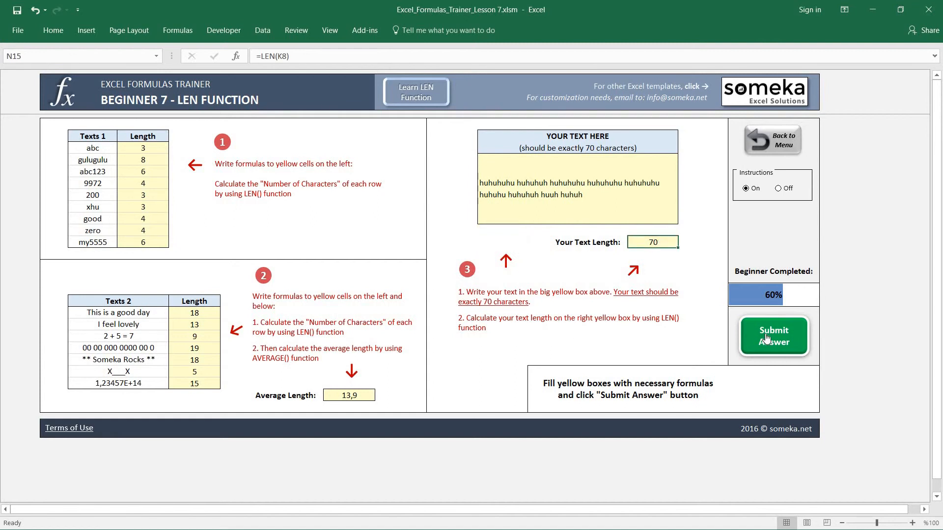
Submit the LEN answers, returning to the dashboard at 23% total and Beginner 70%
left_click(773, 335)
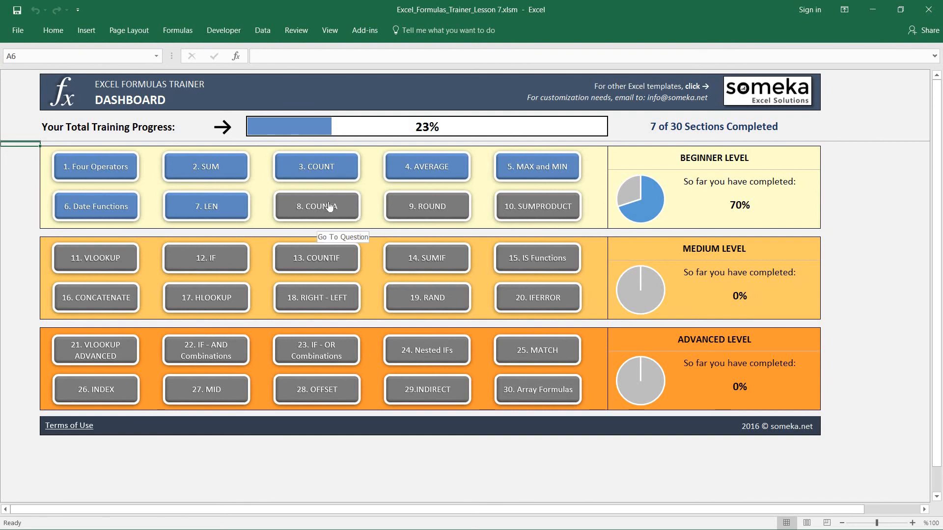
mouse_move(353, 210)
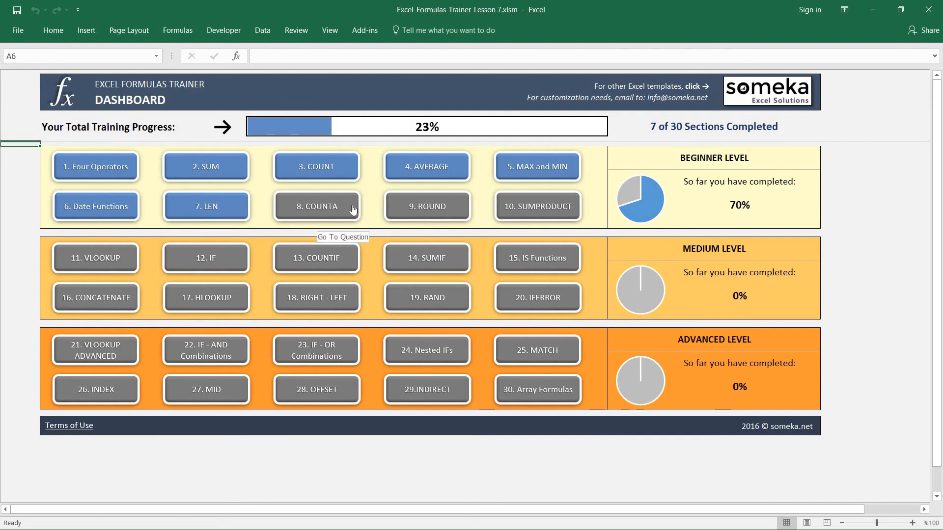